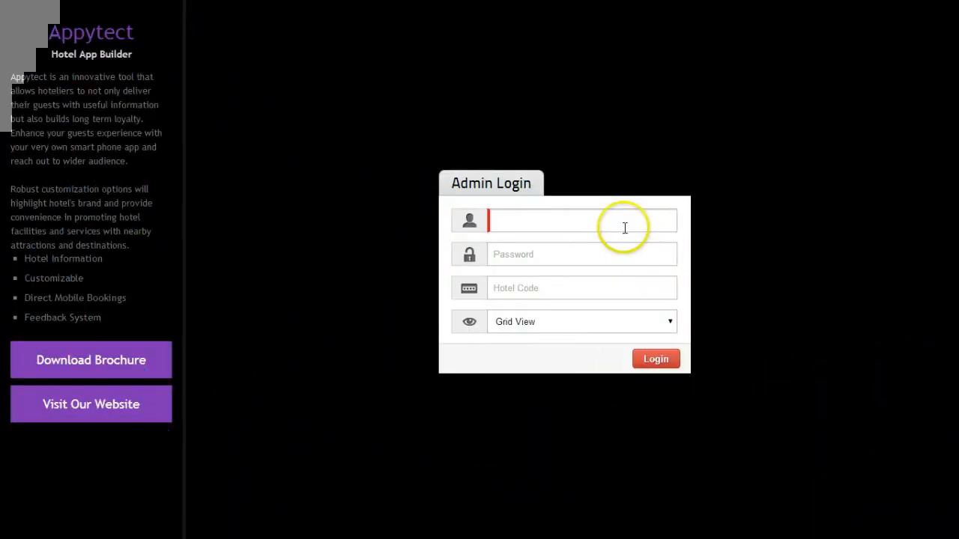
# - Sign in as admin with hotel code 788 to reach the Hotel eZee dashboard
pyautogui.write('admin')
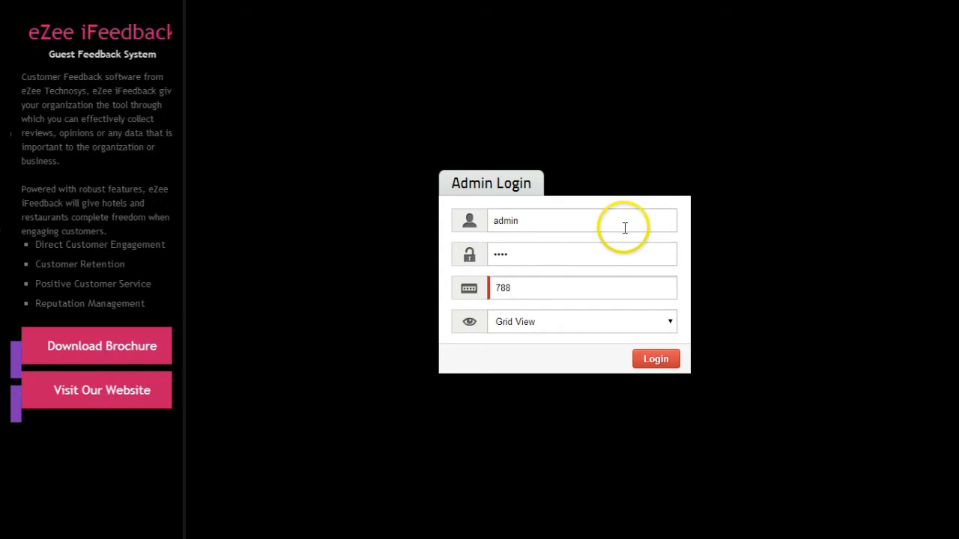
pyautogui.click(657, 359)
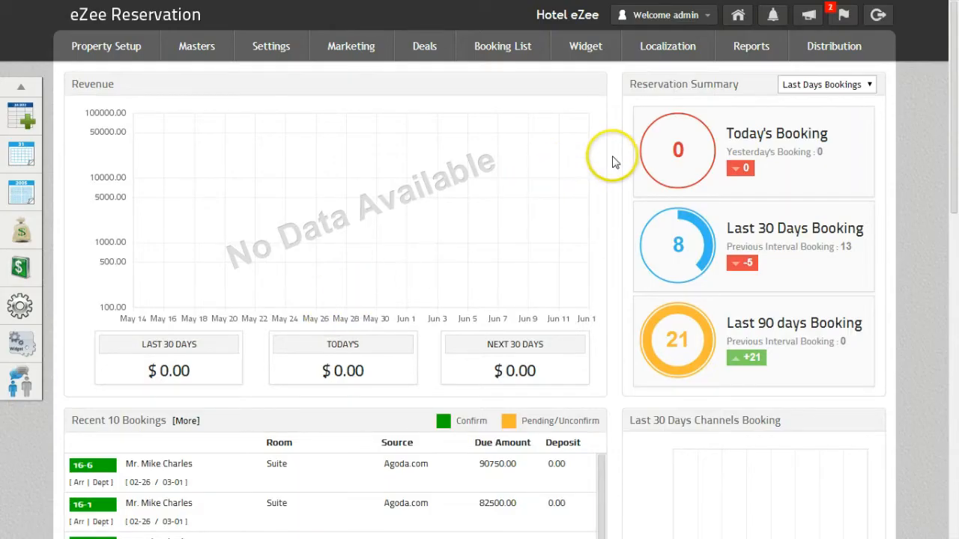
# - Show the Reports menu listing arrival, cancelled reservation, revenue and channelwise reports
pyautogui.click(751, 45)
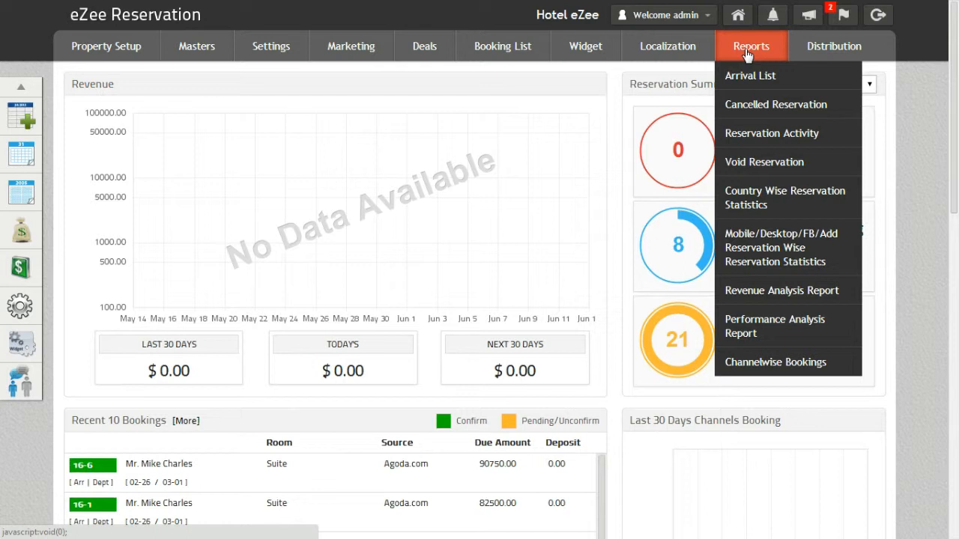
pyautogui.moveTo(749, 75)
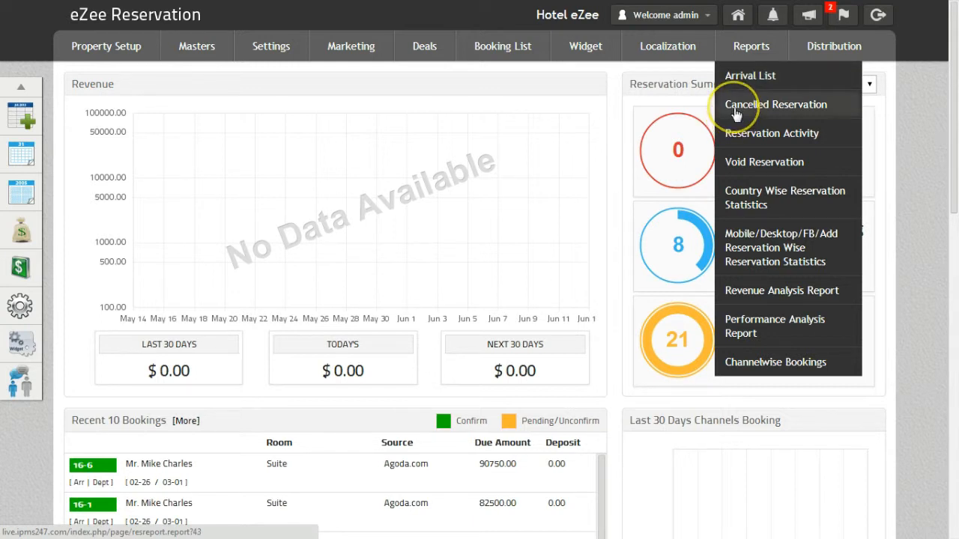
pyautogui.moveTo(738, 111)
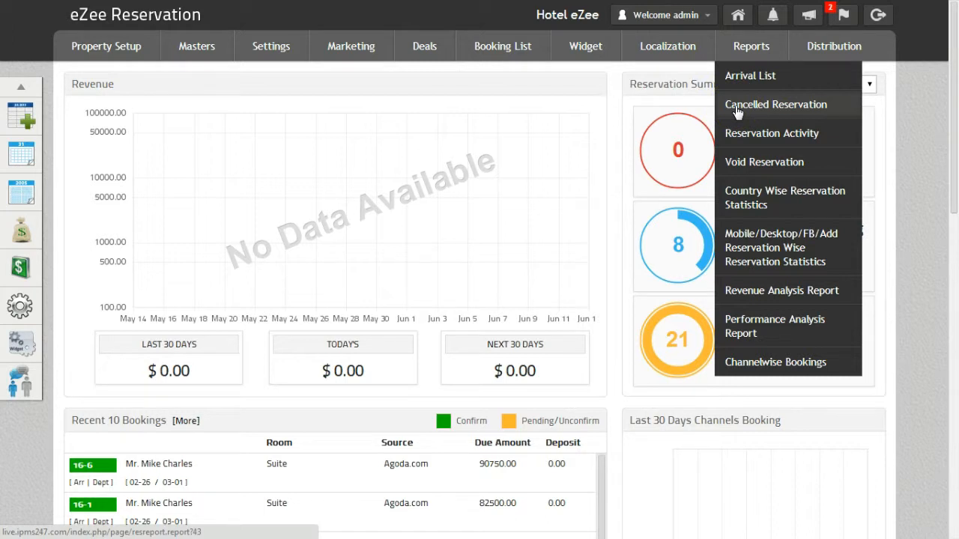
pyautogui.moveTo(772, 138)
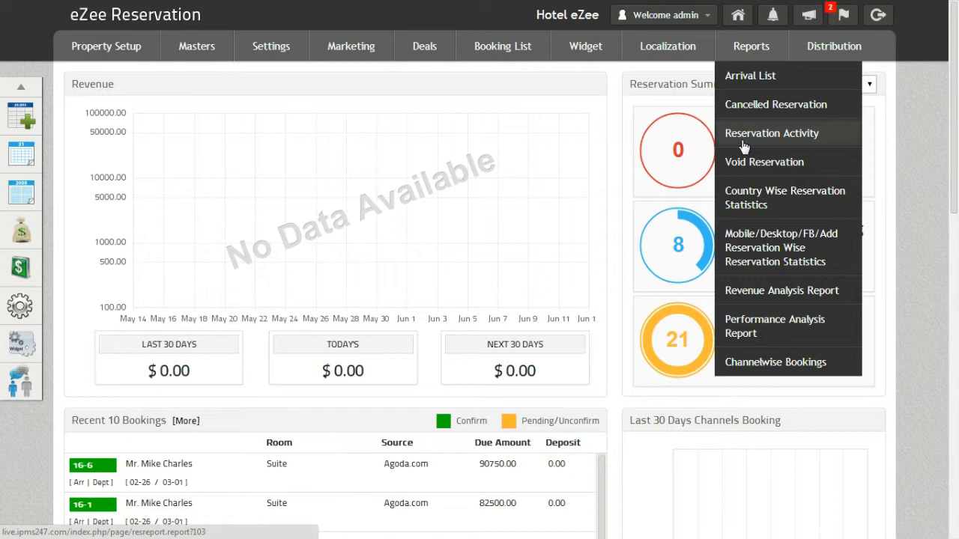
pyautogui.moveTo(742, 147)
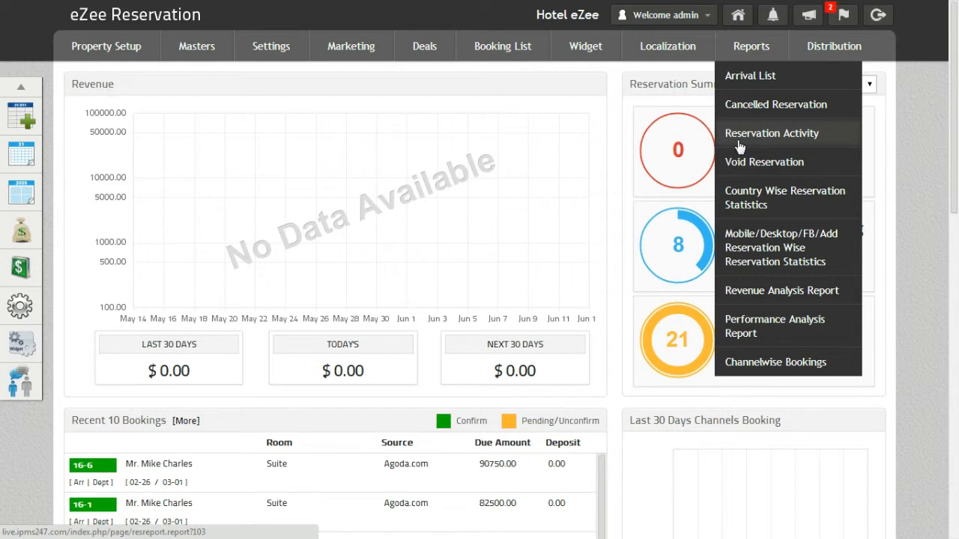
pyautogui.moveTo(740, 168)
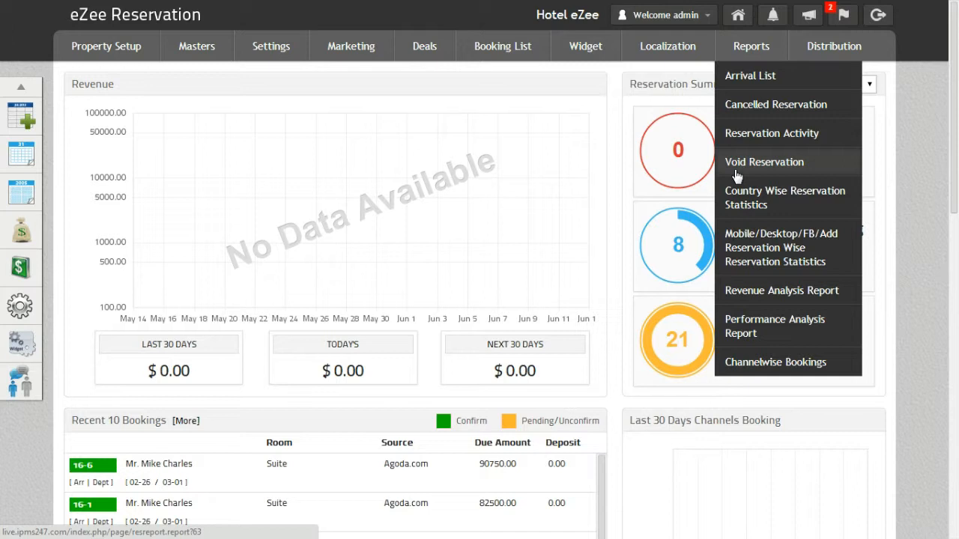
pyautogui.moveTo(731, 198)
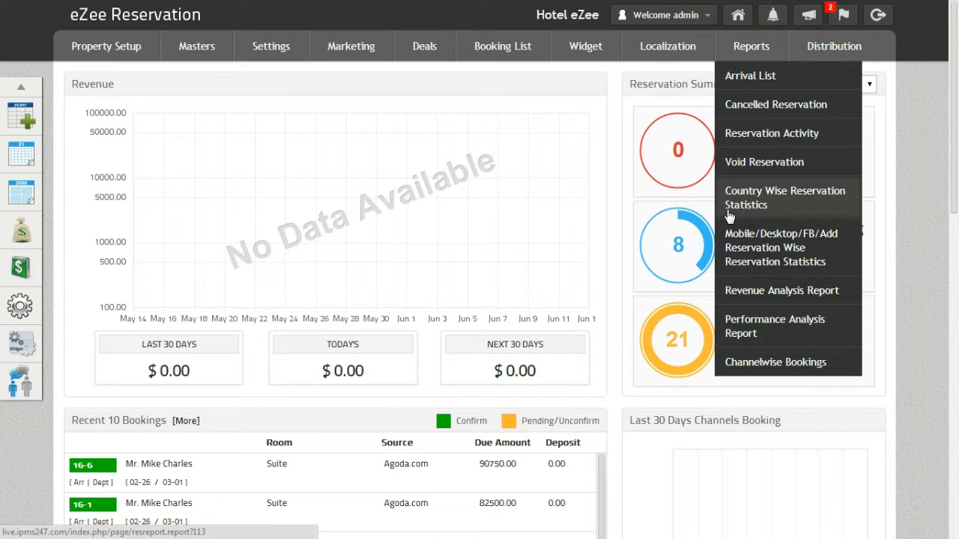
pyautogui.moveTo(732, 262)
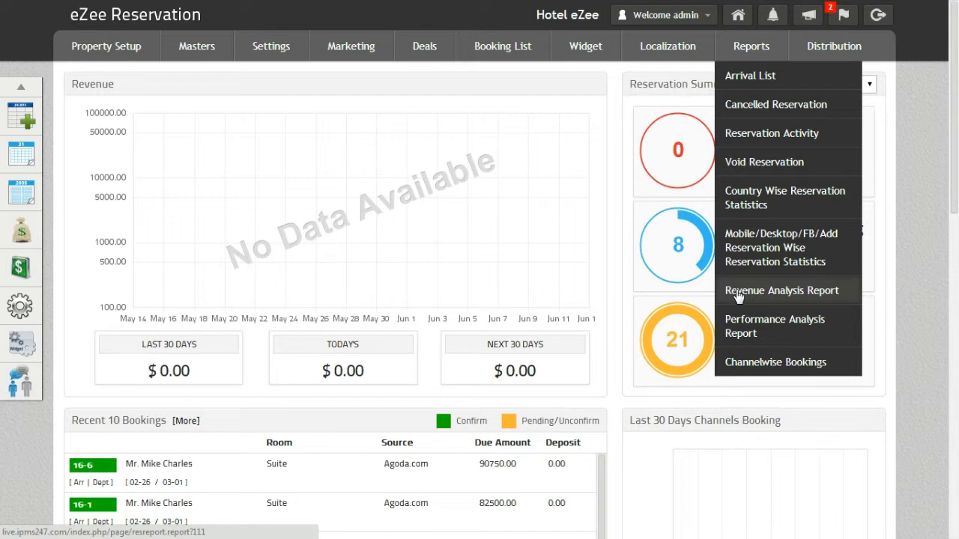
pyautogui.moveTo(774, 327)
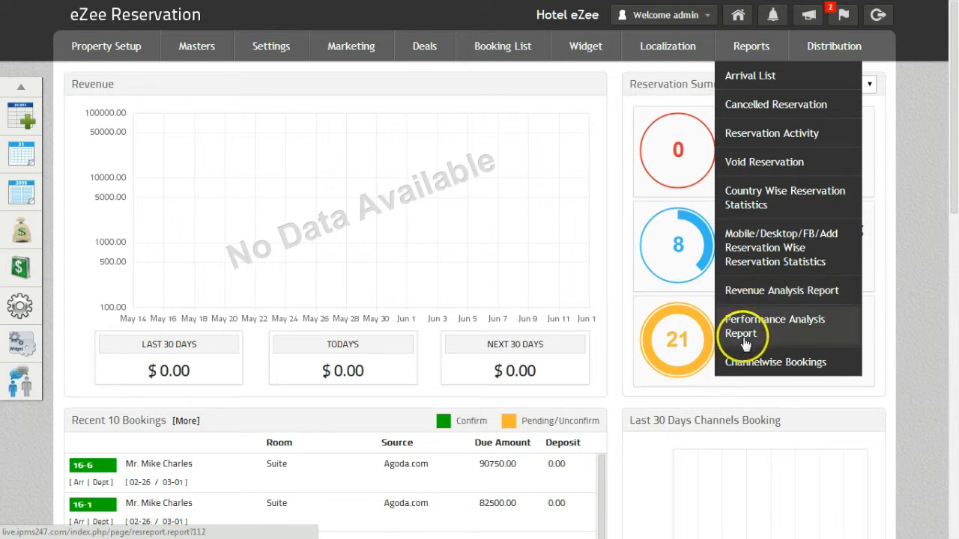
pyautogui.moveTo(742, 347)
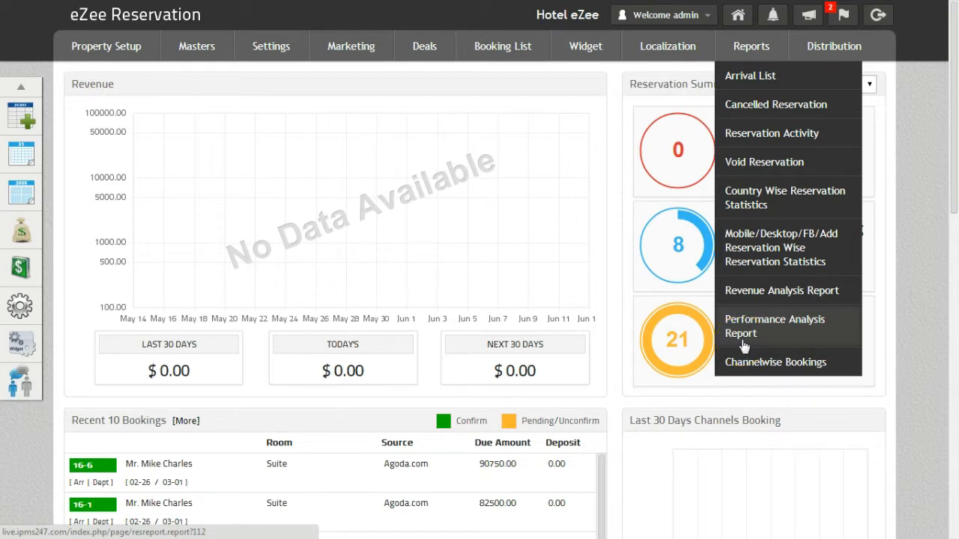
pyautogui.moveTo(745, 339)
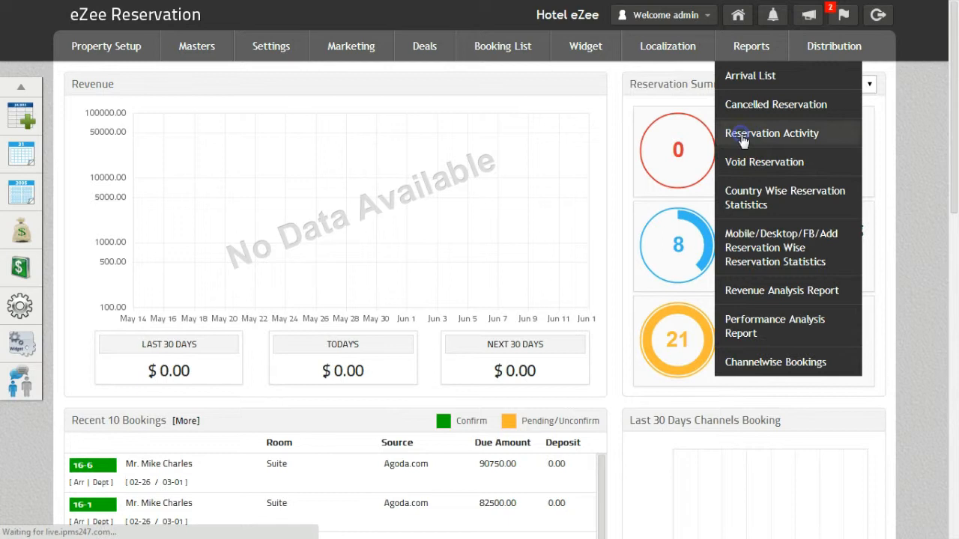
# - Generate the Reservation Activity report for Hotel eZee, 2014-01-01 to 2014-03-20
pyautogui.click(770, 132)
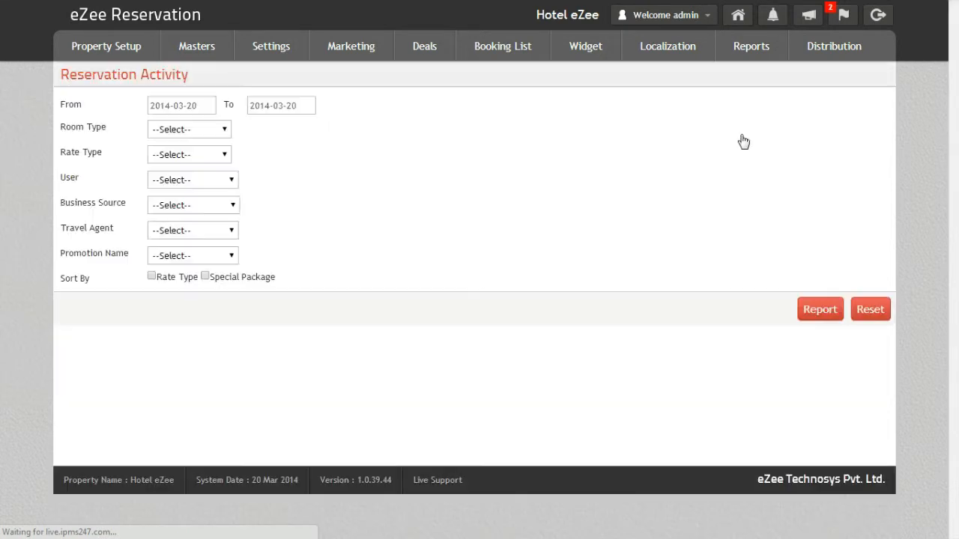
pyautogui.click(820, 309)
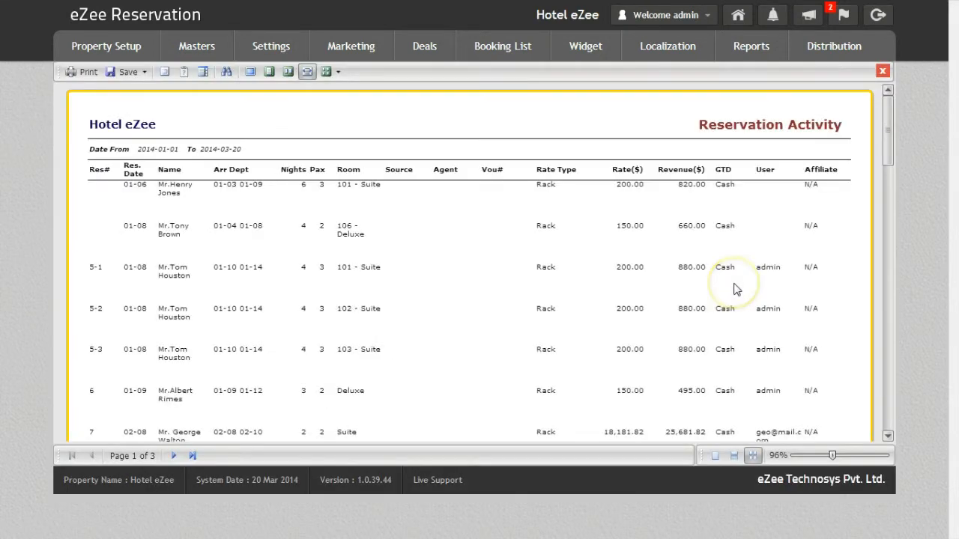
pyautogui.moveTo(249, 202)
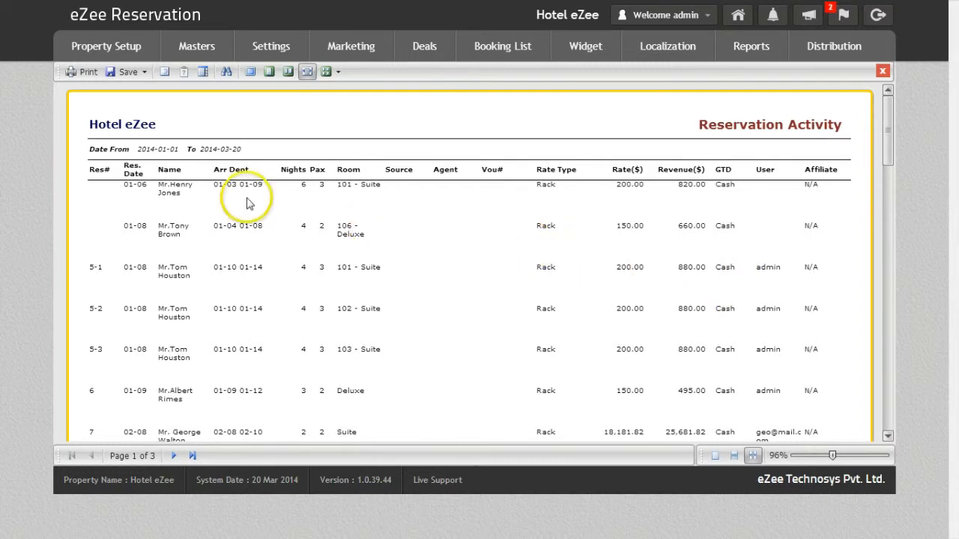
pyautogui.moveTo(243, 209)
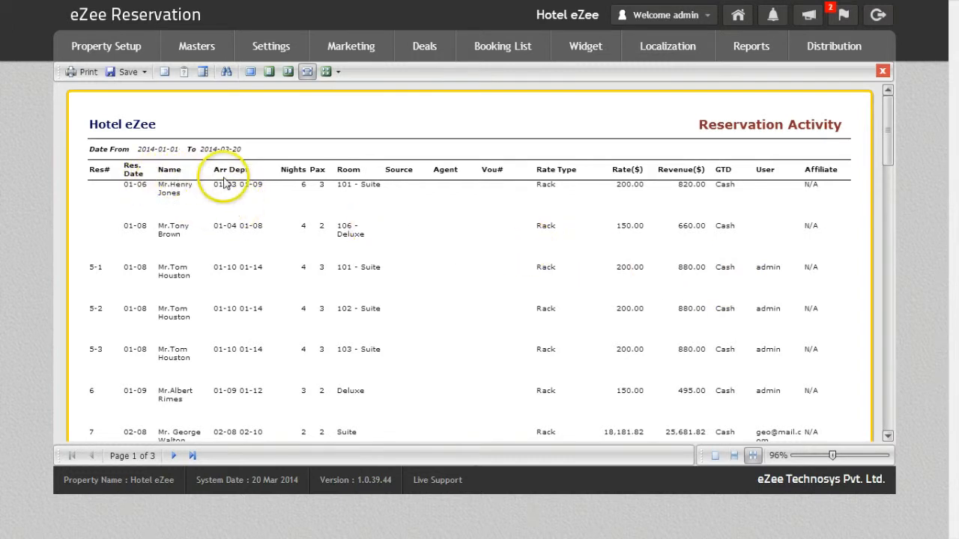
pyautogui.moveTo(303, 193)
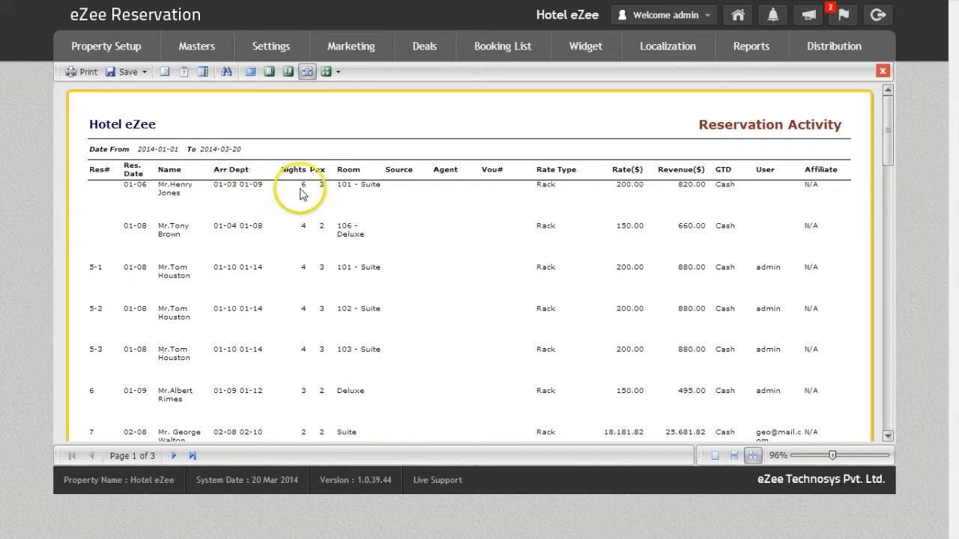
pyautogui.moveTo(396, 191)
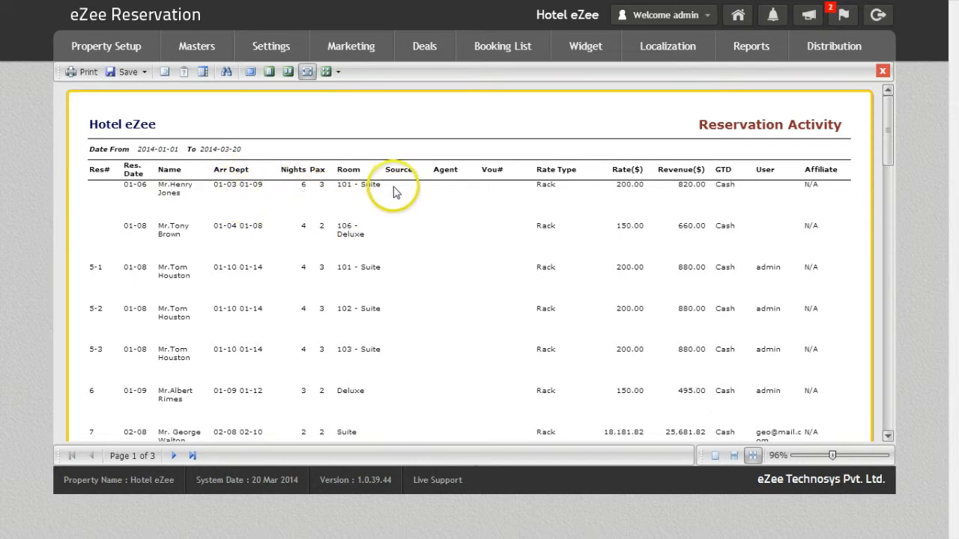
pyautogui.moveTo(653, 207)
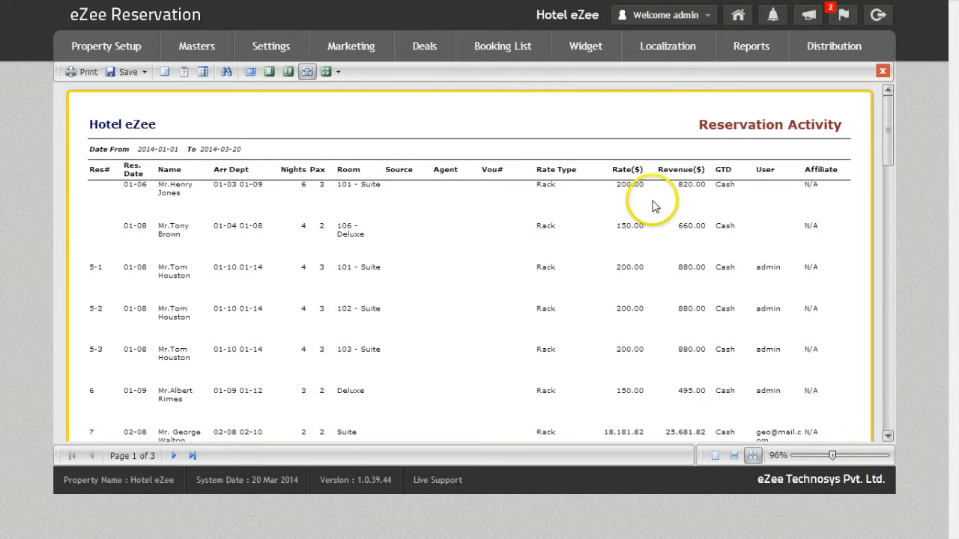
pyautogui.moveTo(695, 202)
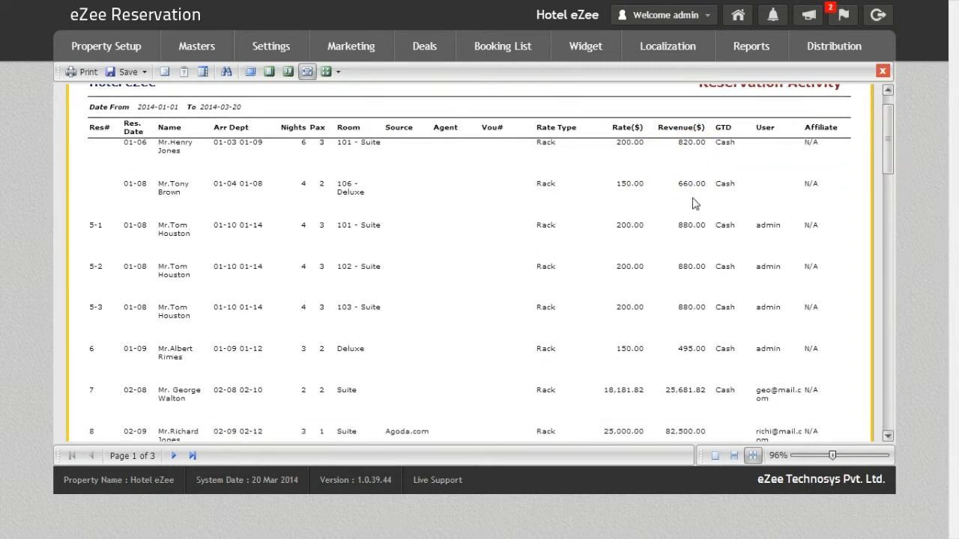
pyautogui.scroll(-3)
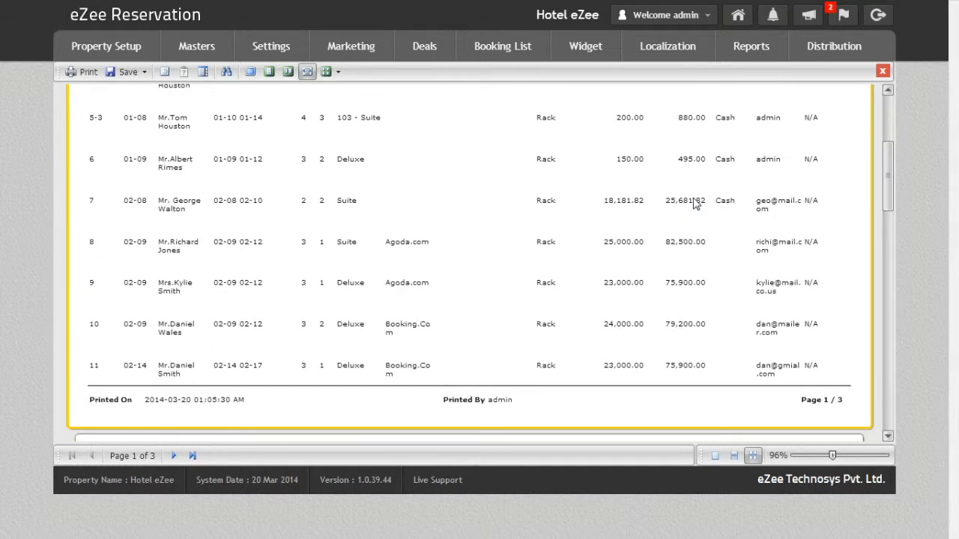
pyautogui.scroll(3)
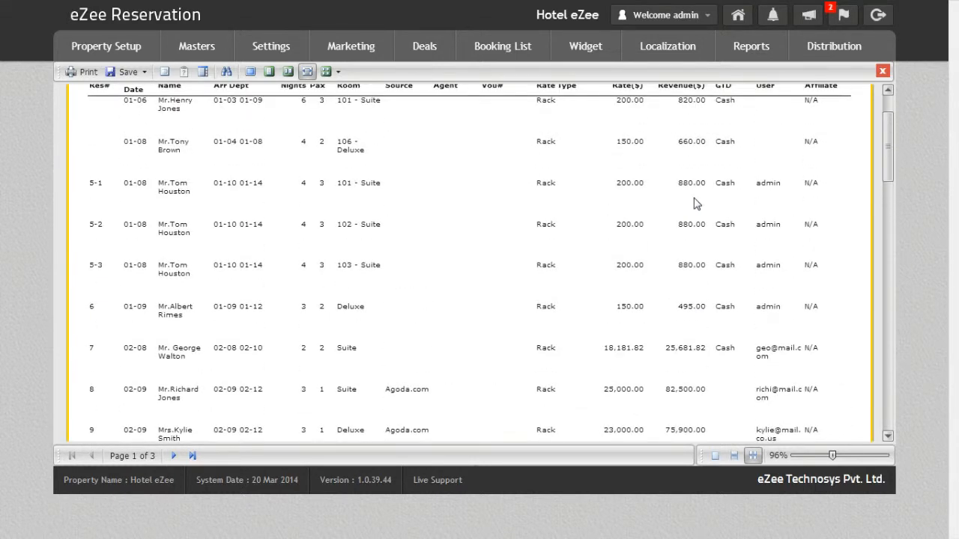
pyautogui.scroll(3)
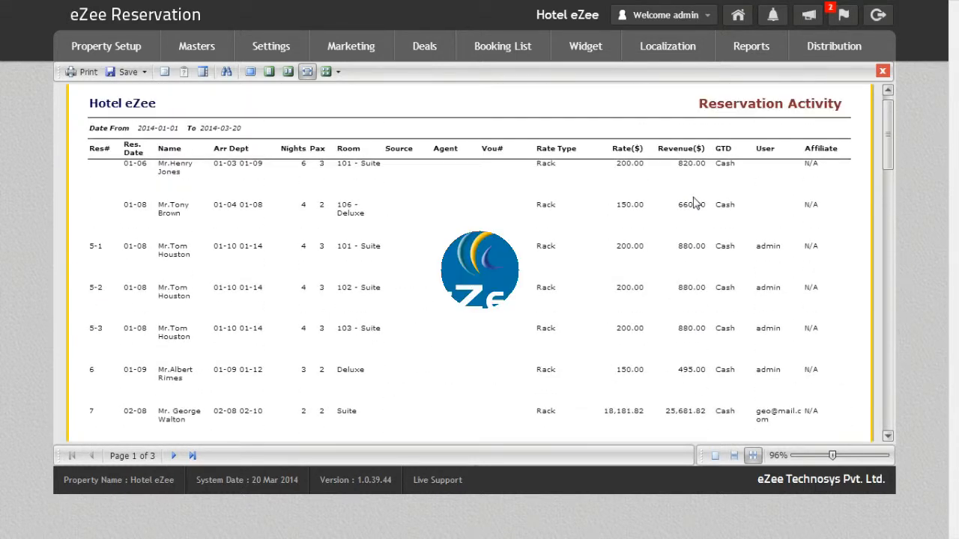